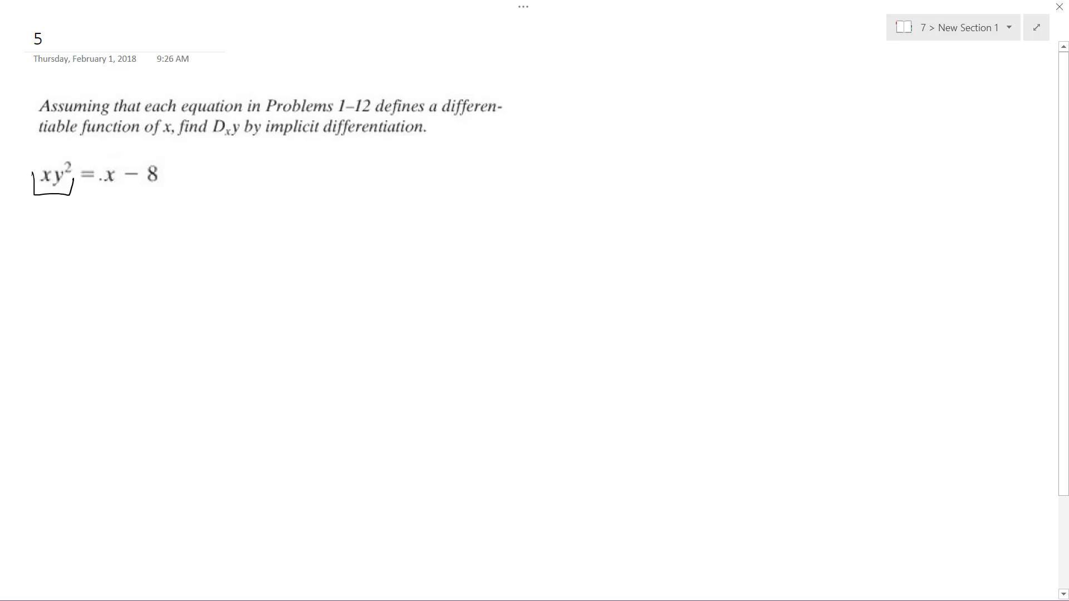
# Step: Bracket x − 8 and ink its derivative 1 beside y² + x·2y dy/dx
pyautogui.moveTo(103, 170); pyautogui.dragTo(174, 184)
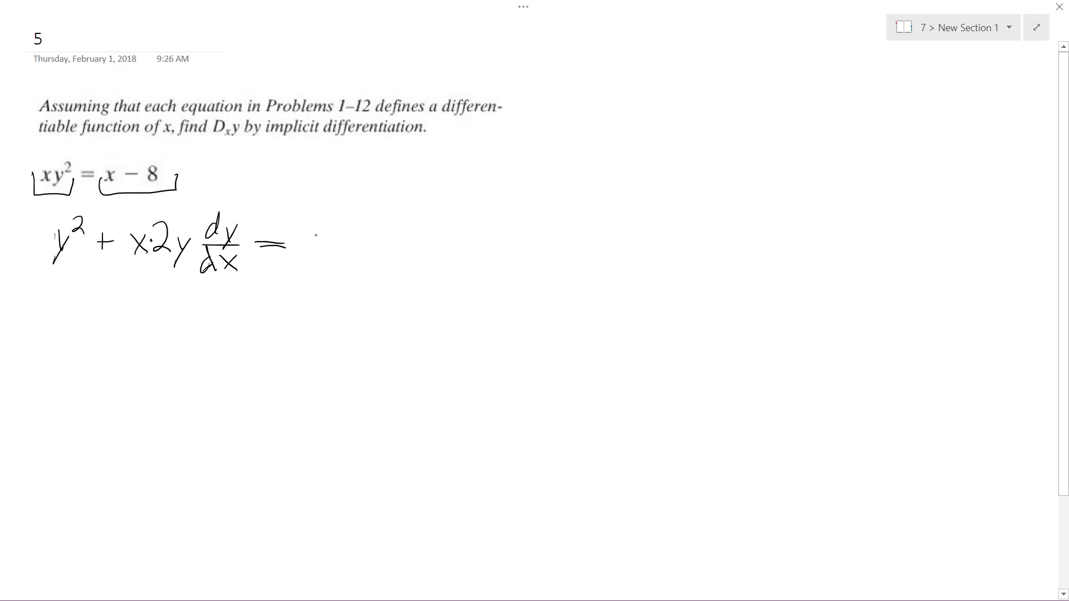
pyautogui.moveTo(313, 221); pyautogui.dragTo(315, 263)
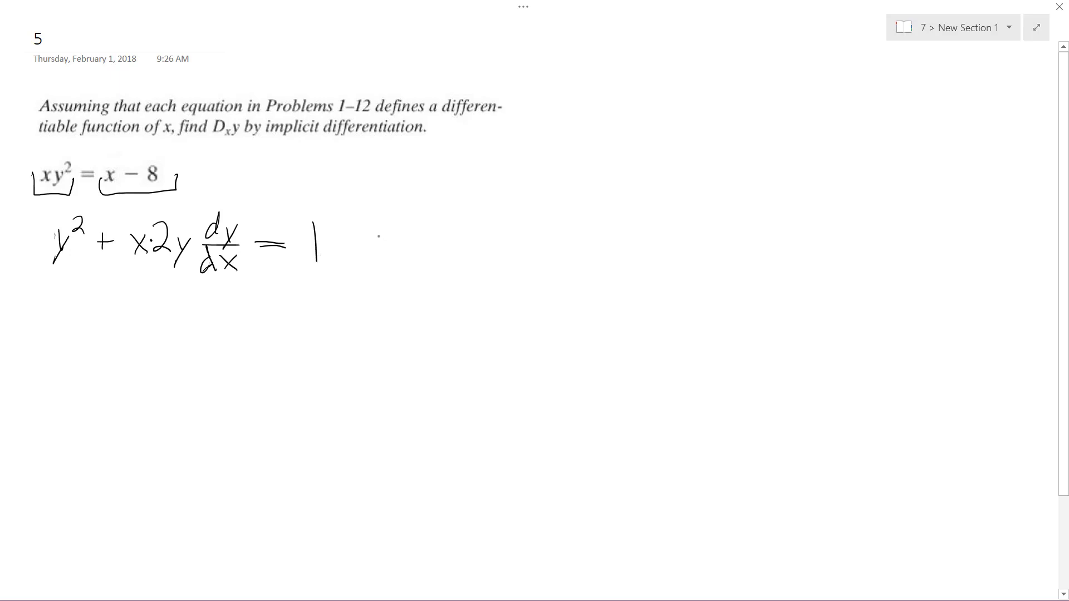